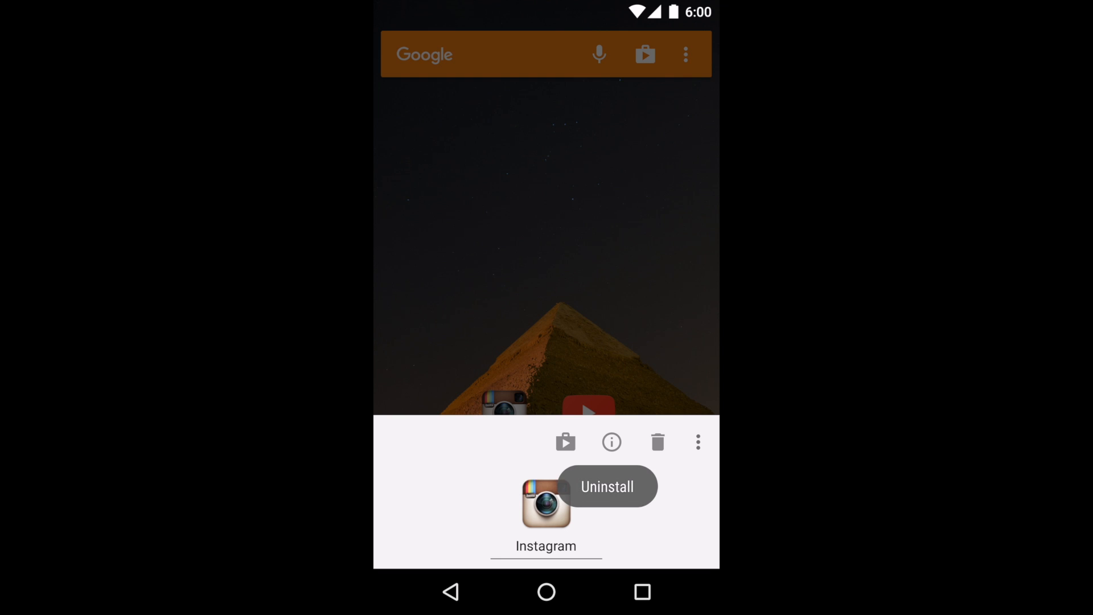
# Expand Instagram's Quick Edit panel and browse its icon suggestions and installed icon packs
pyautogui.click(546, 502)
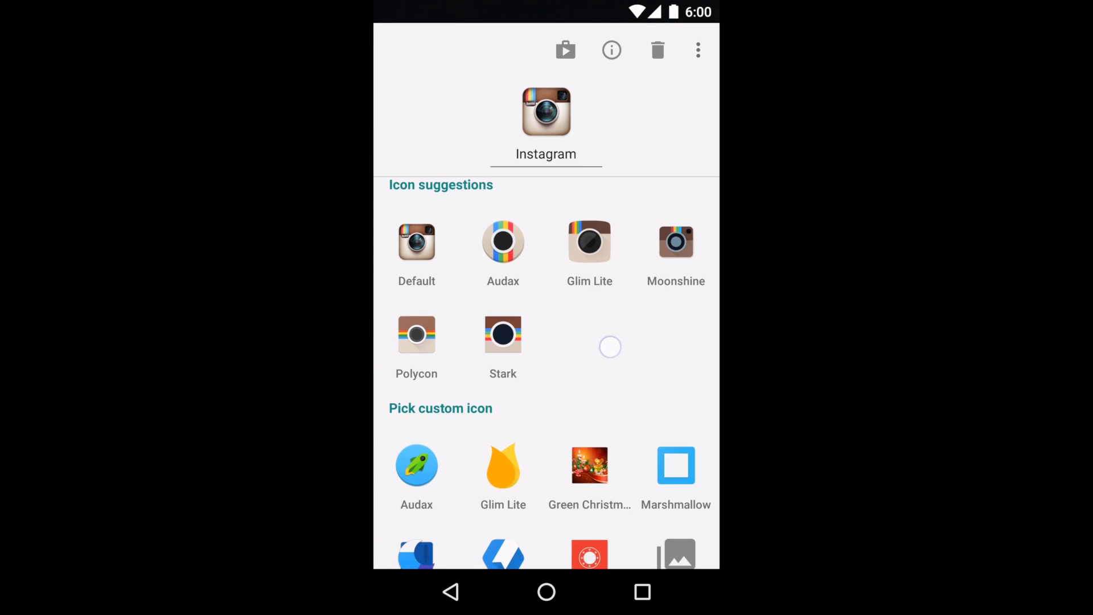
pyautogui.scroll(-3)
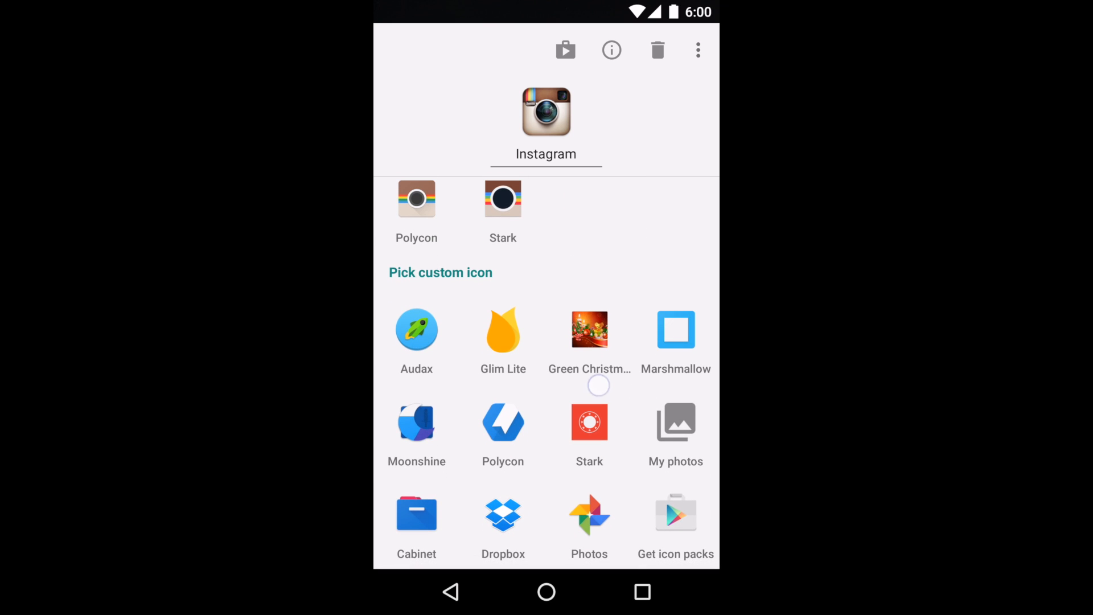
pyautogui.scroll(-3)
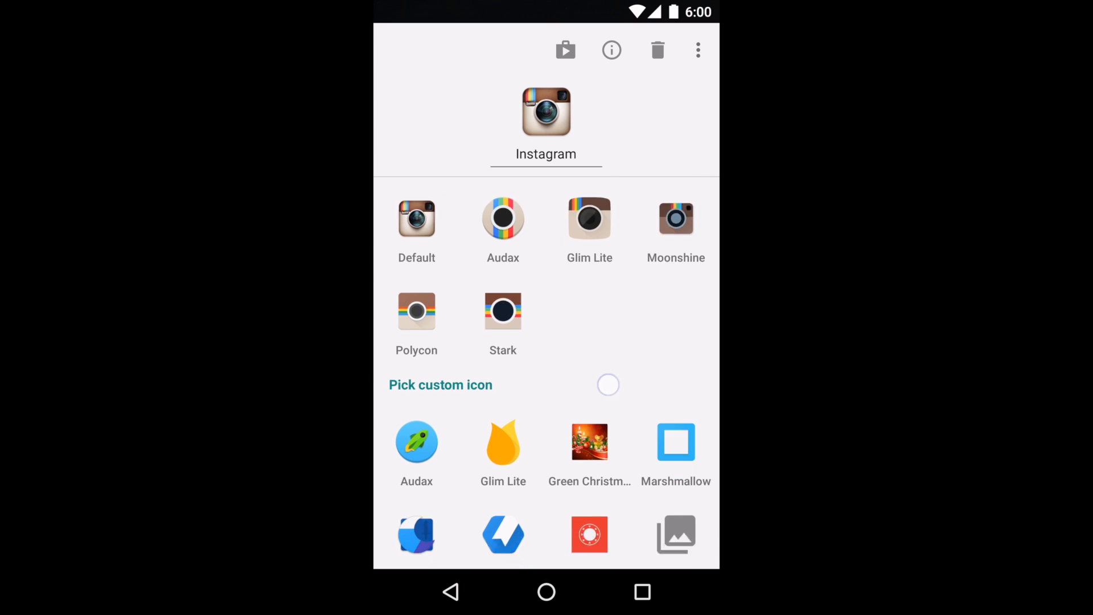
pyautogui.scroll(-3)
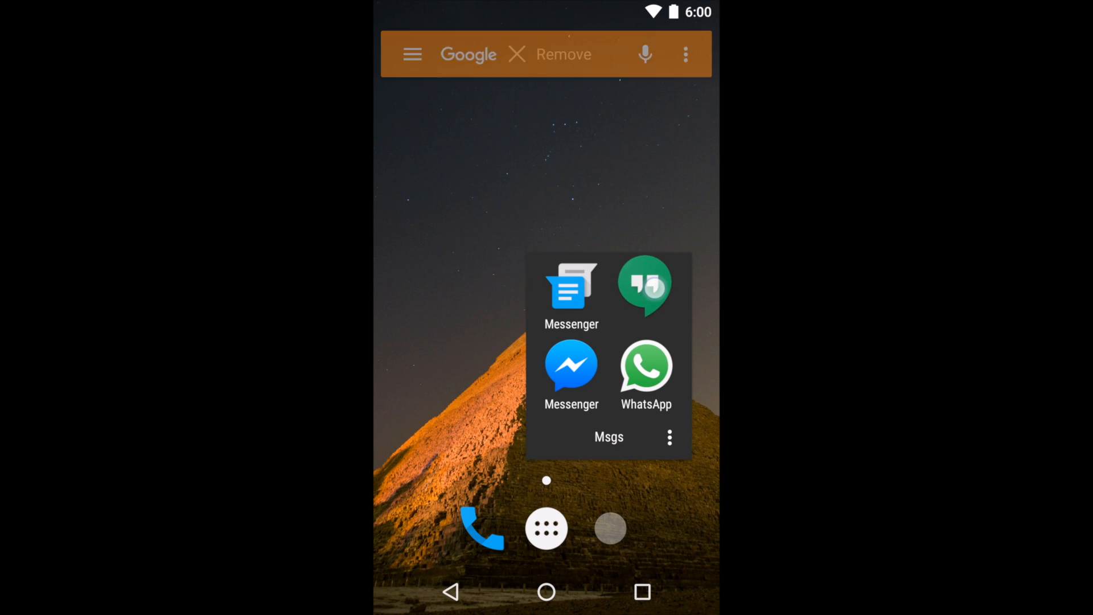
# Expand the Quick Edit panel for Hangouts to show its icon-pack suggestions
pyautogui.click(644, 286)
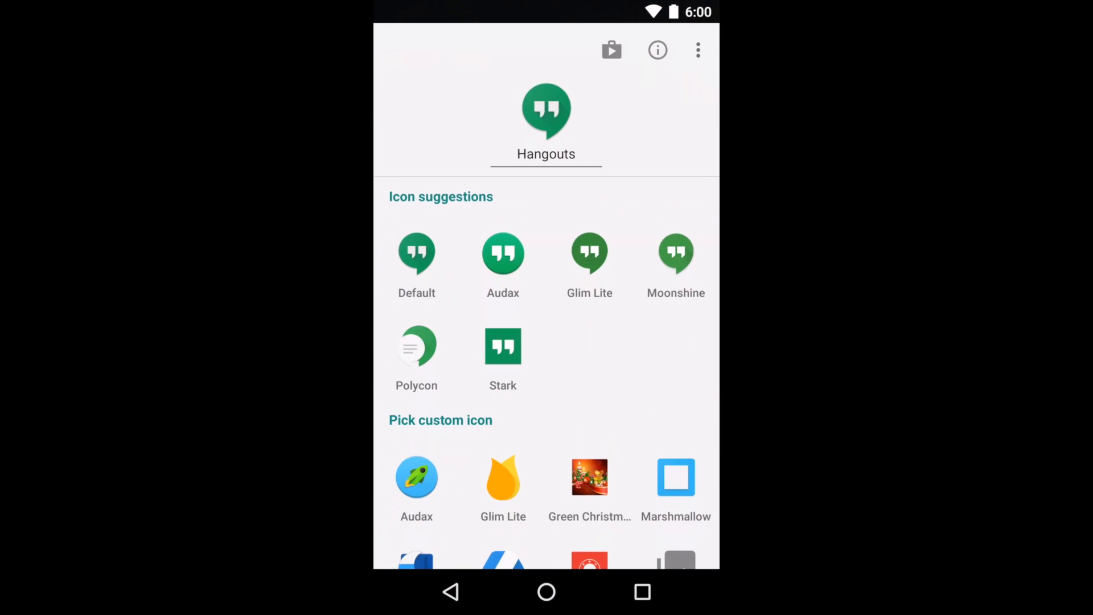